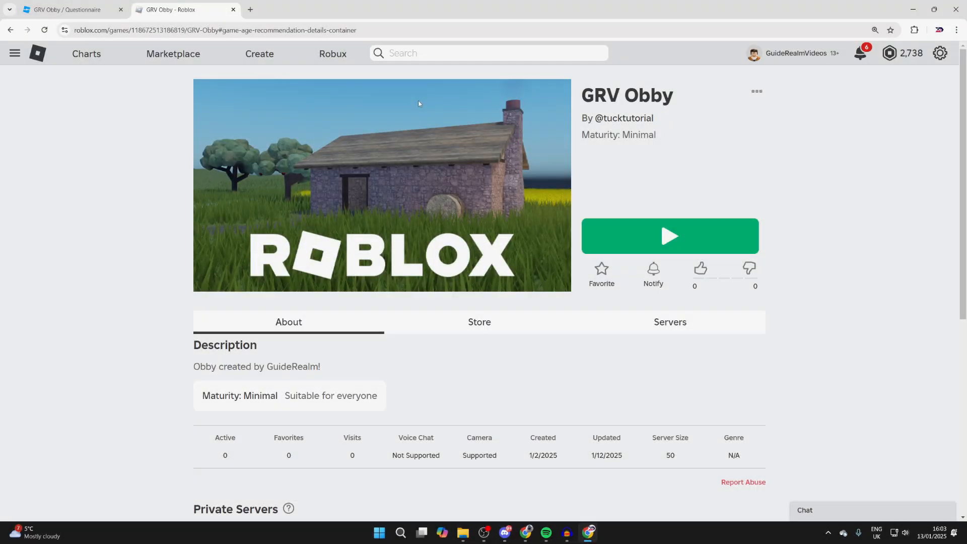
mouse_move(598, 152)
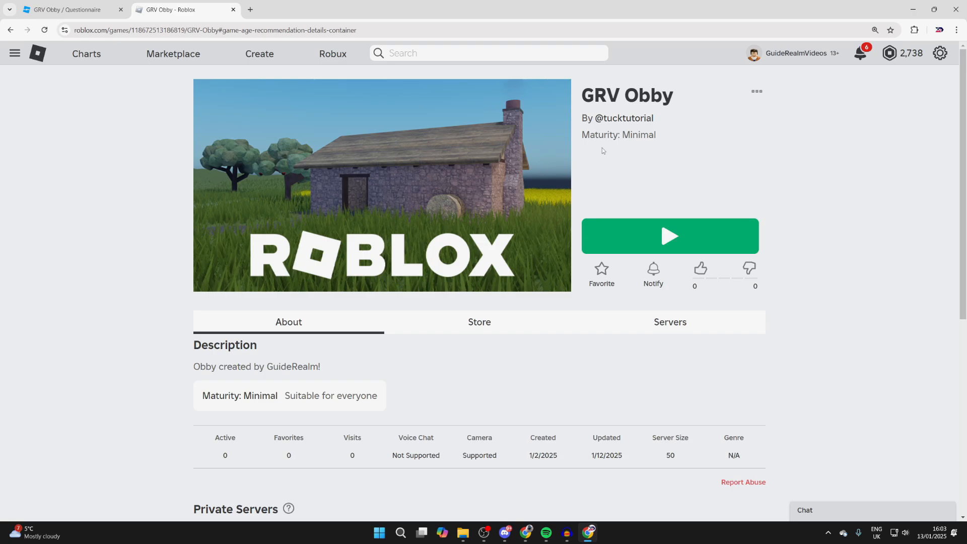
mouse_move(613, 151)
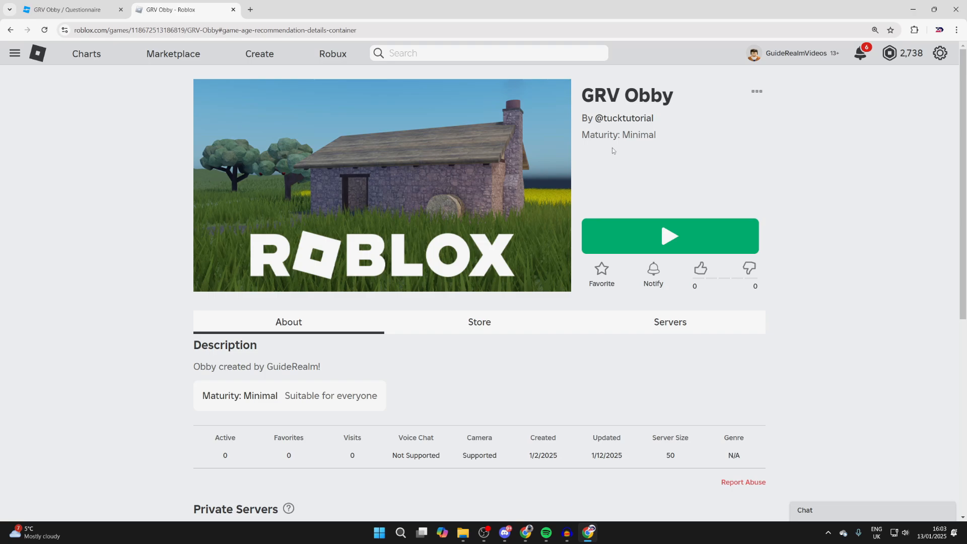
mouse_move(274, 61)
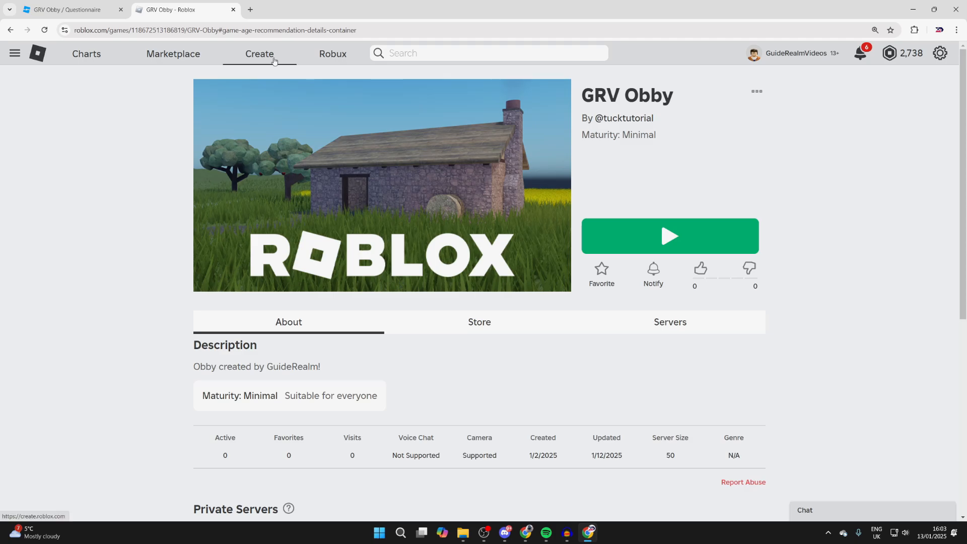
Enter Creator Hub from Create and open the Creations list to reach GRV Obby
click(260, 53)
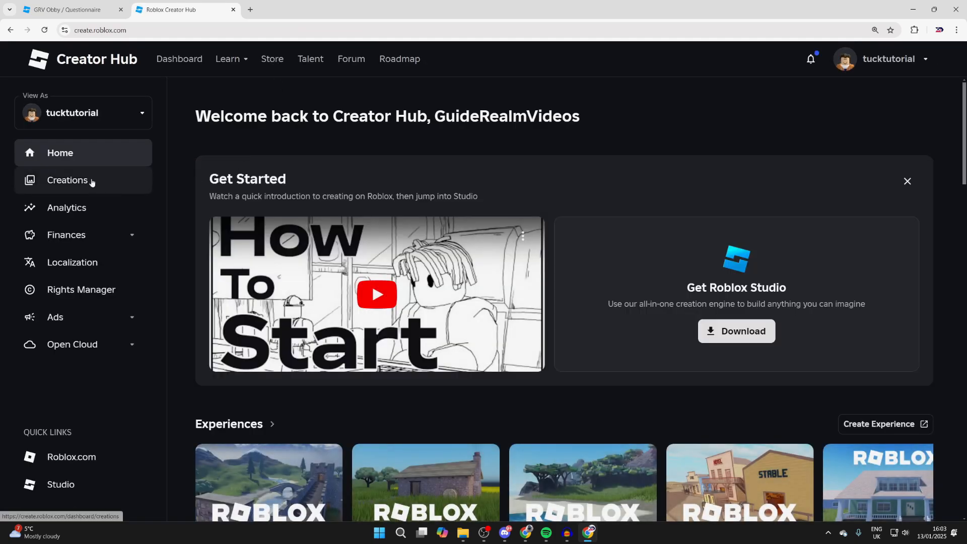
click(68, 180)
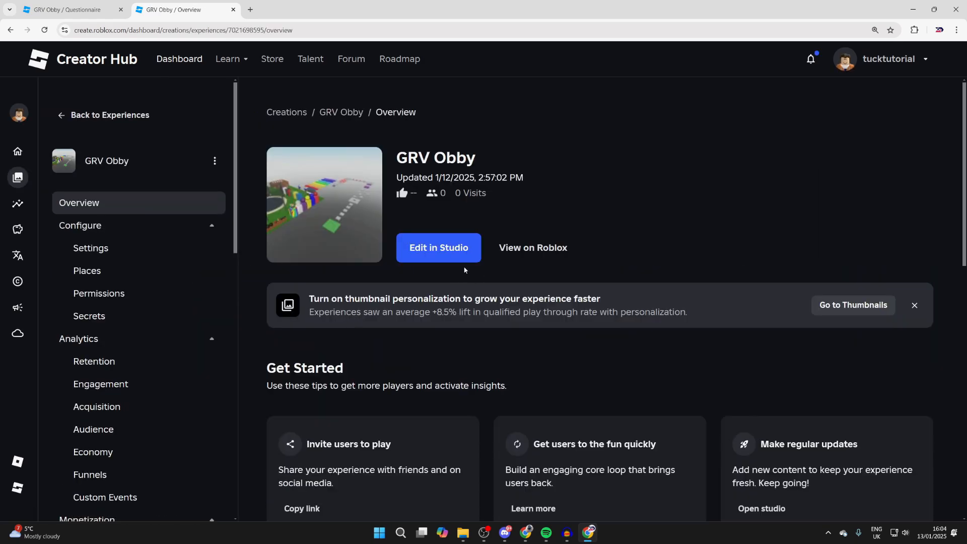
mouse_move(161, 253)
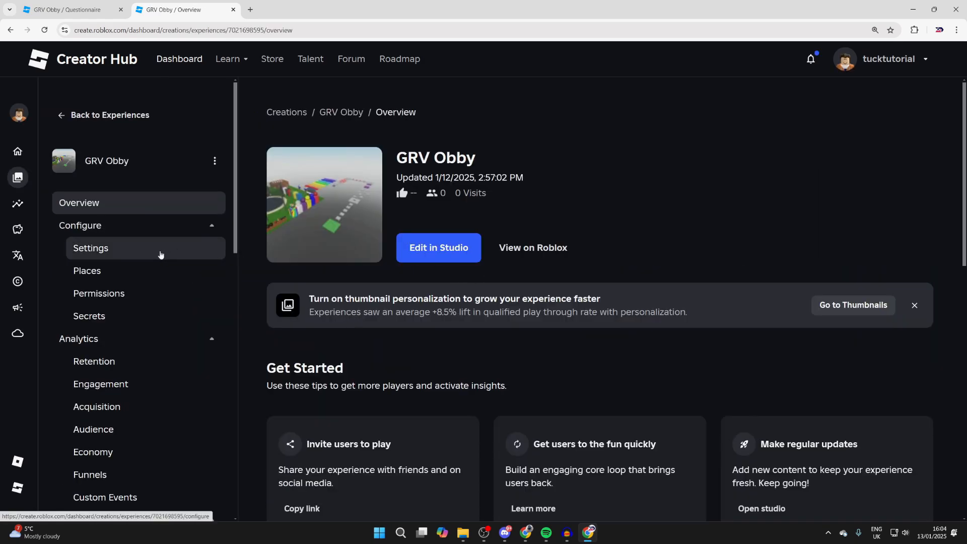
Open GRV Obby's Maturity & Compliance page under Audience, showing the completed Minimal questionnaire
scroll(down, 3)
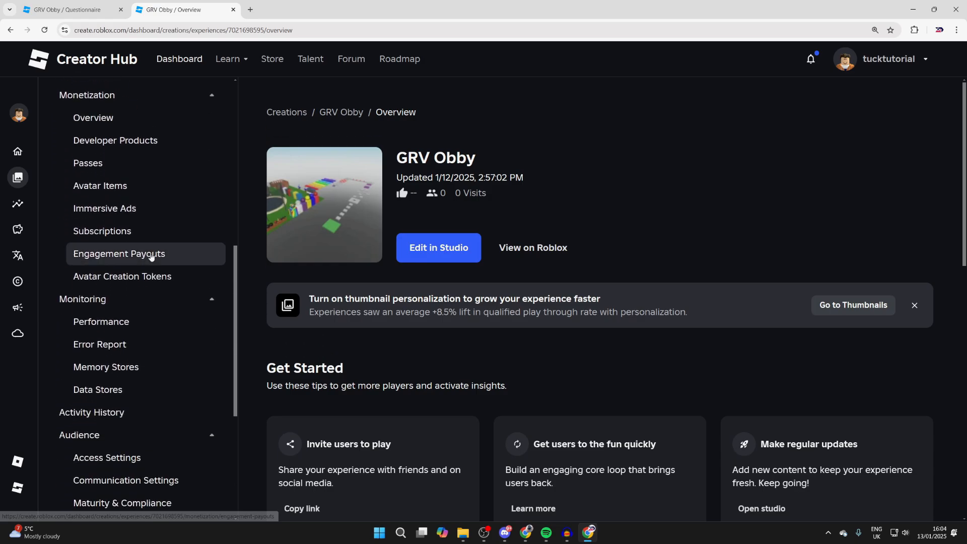
scroll(down, 3)
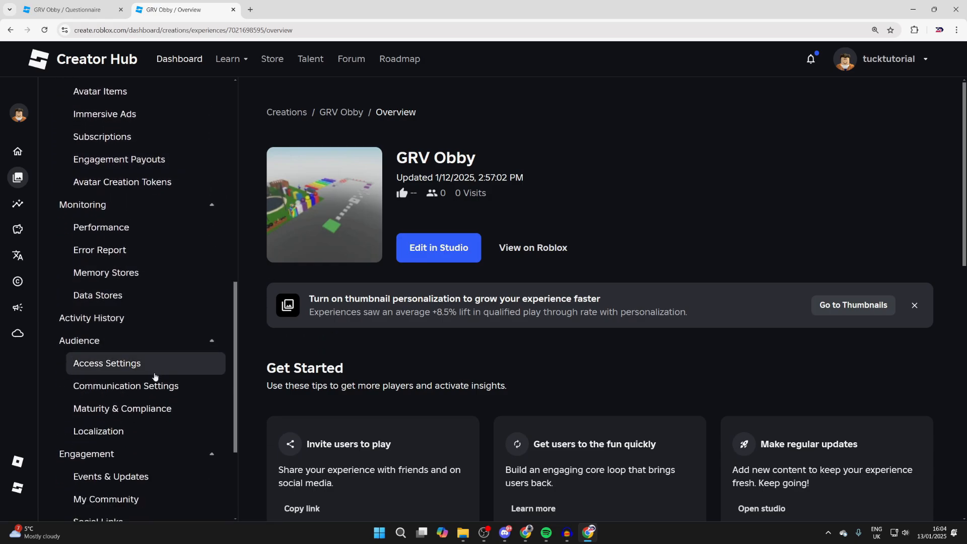
click(122, 409)
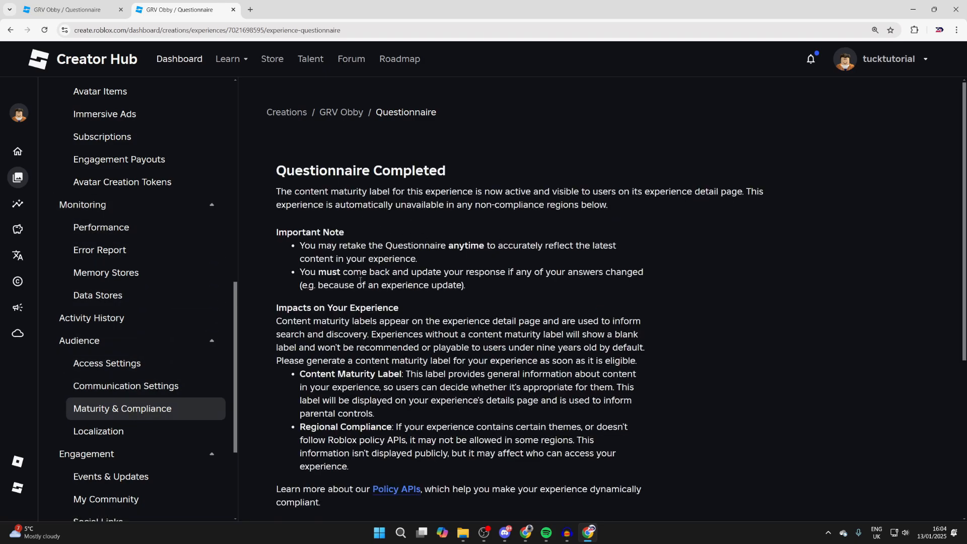
scroll(down, 3)
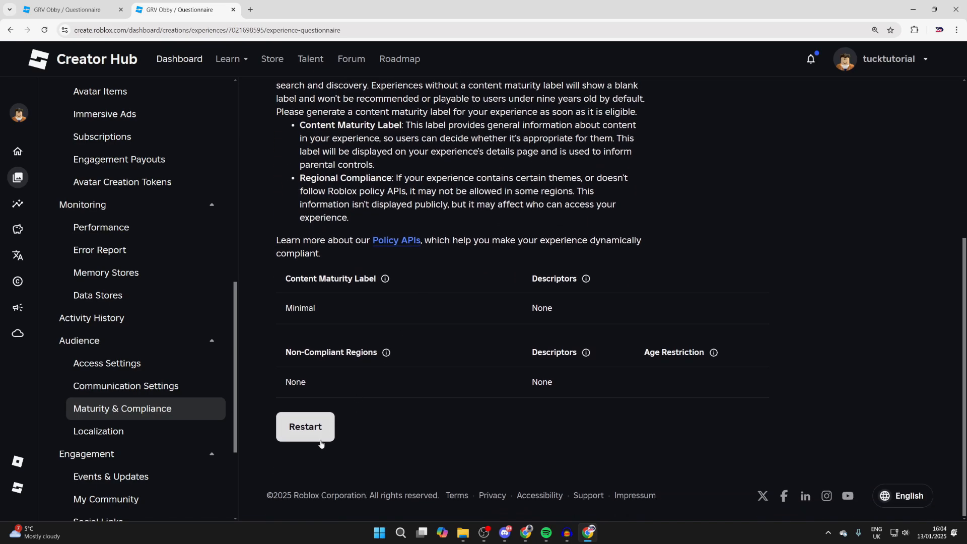
Restart the maturity questionnaire and answer No to the violence and blood questions
click(305, 427)
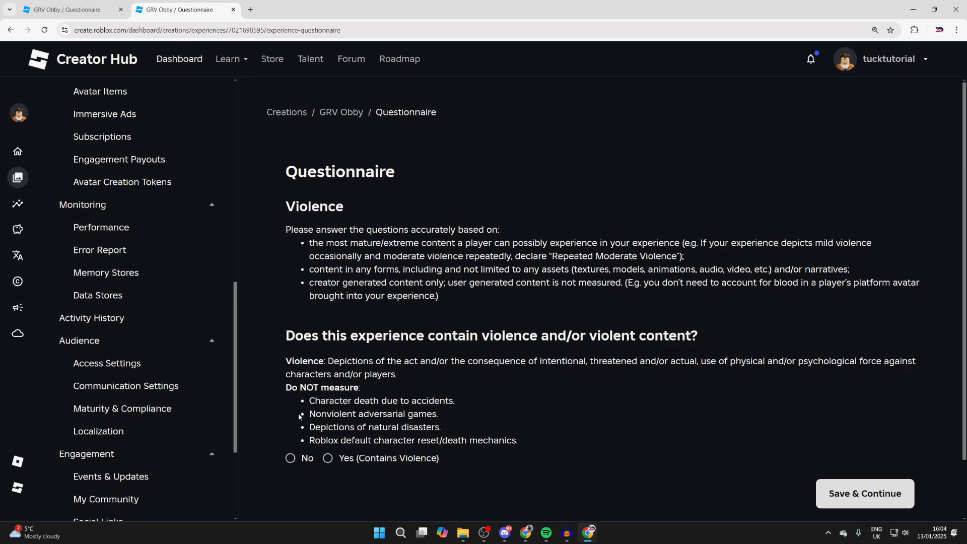
scroll(down, 3)
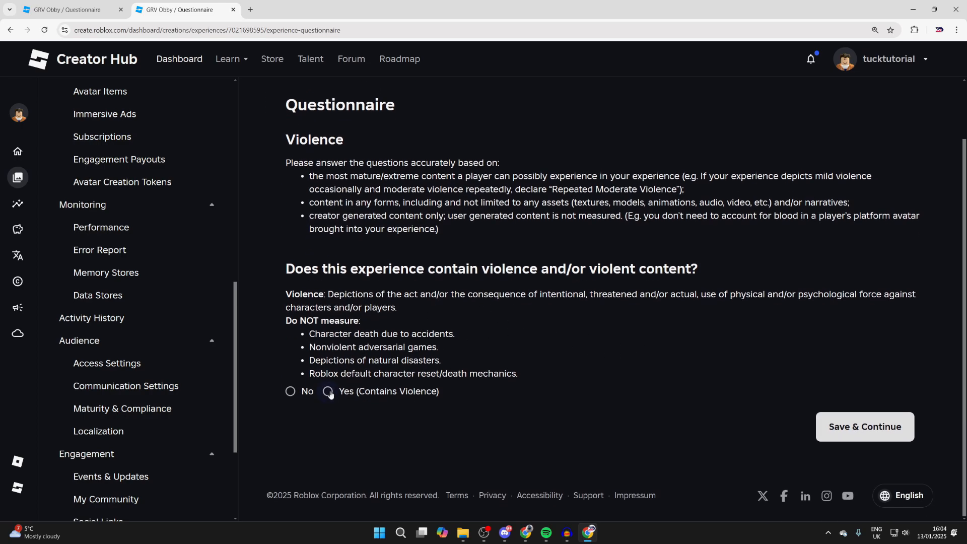
click(289, 391)
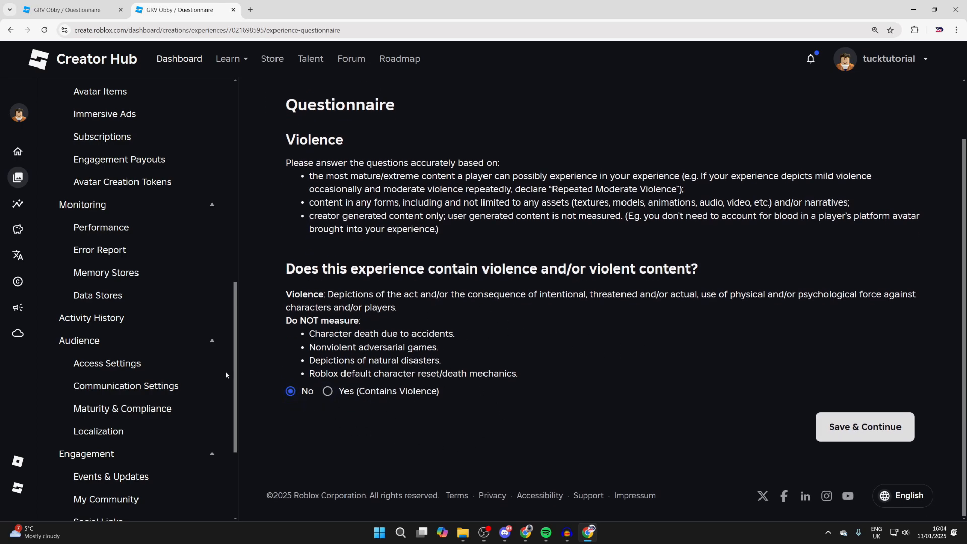
click(865, 427)
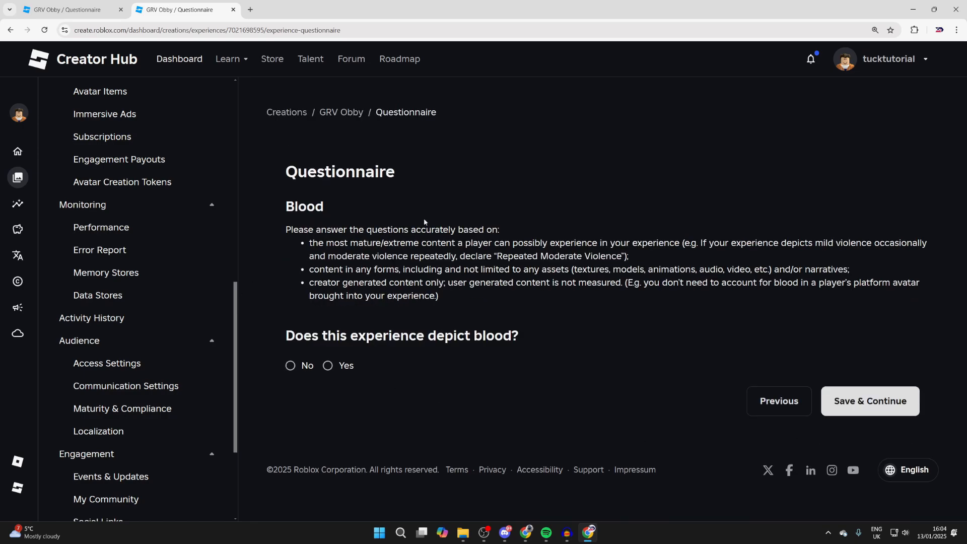
click(870, 400)
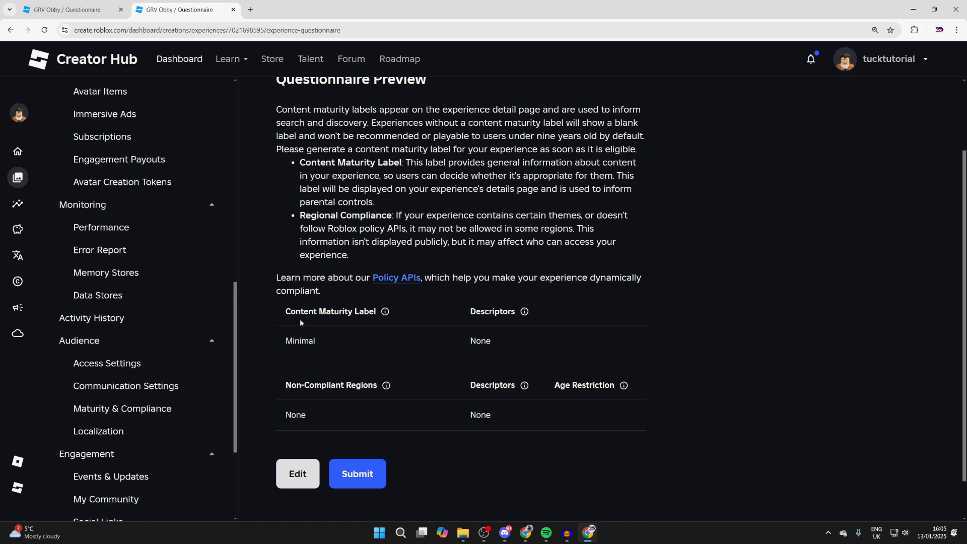
mouse_move(380, 460)
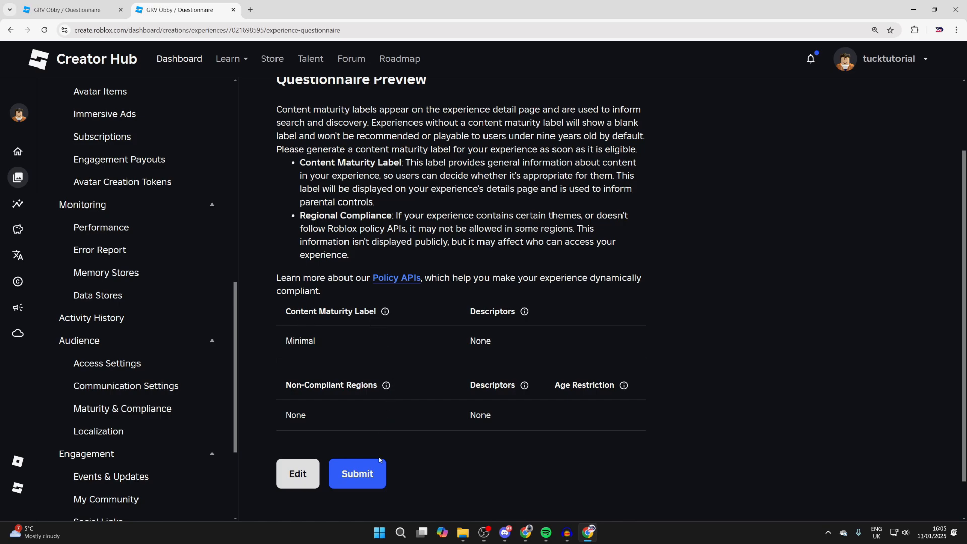
Submit the Minimal-rated questionnaire and view GRV Obby's public page on Roblox
click(357, 474)
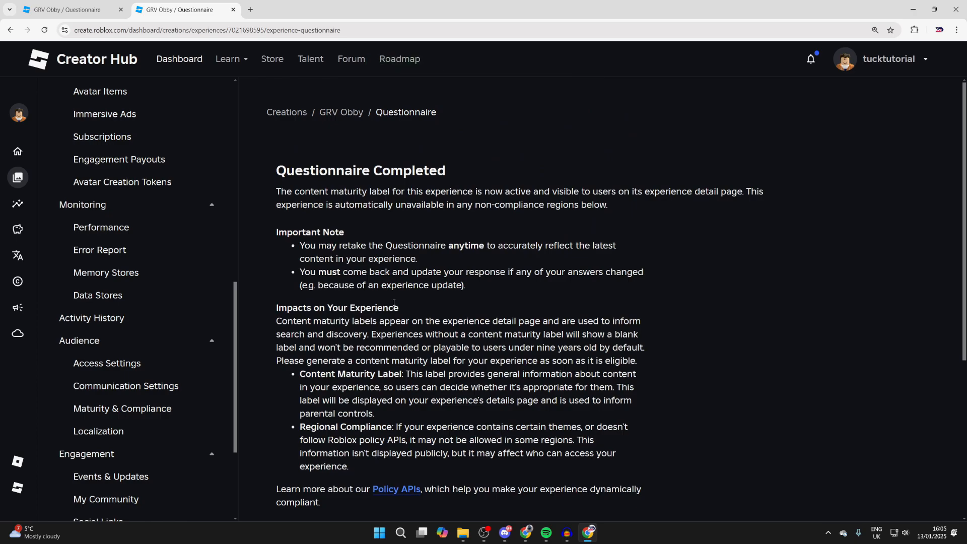
mouse_move(374, 283)
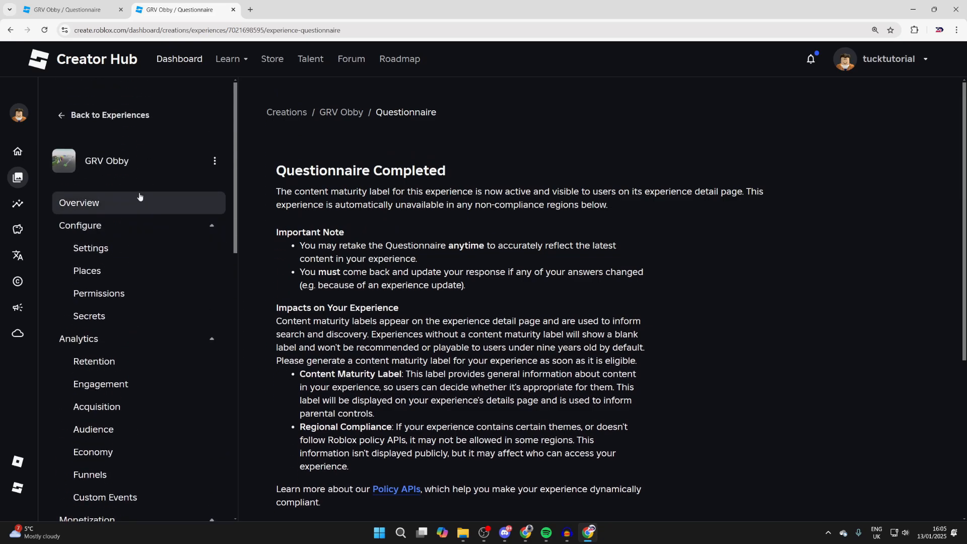
click(215, 161)
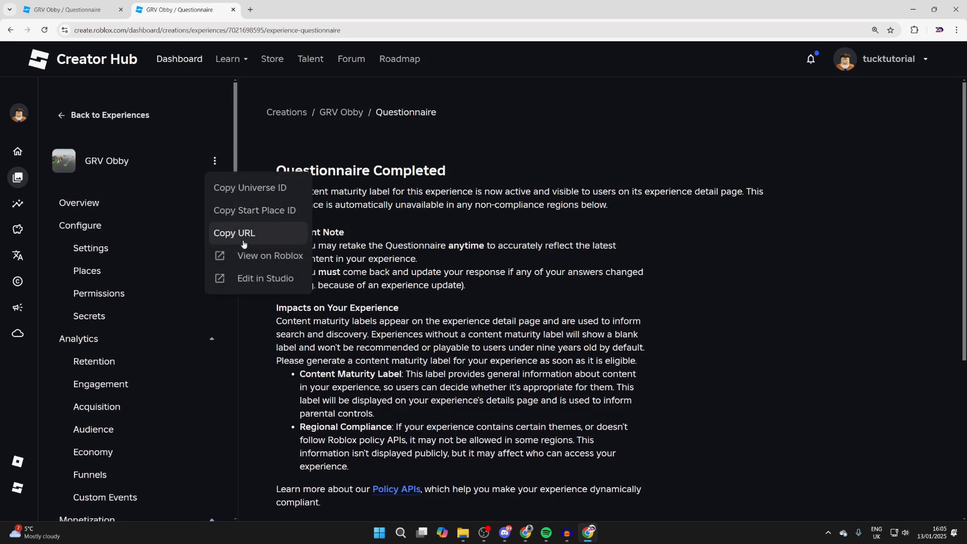
click(270, 256)
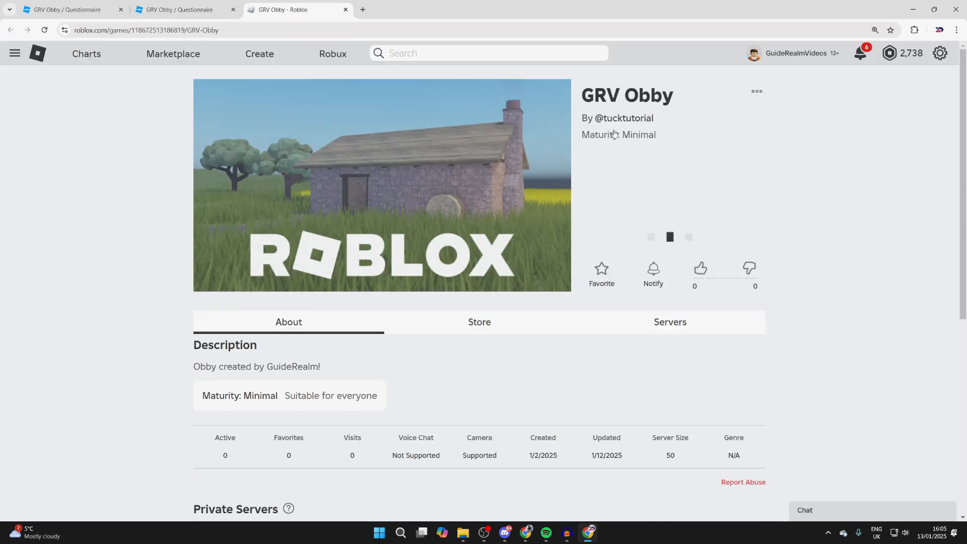